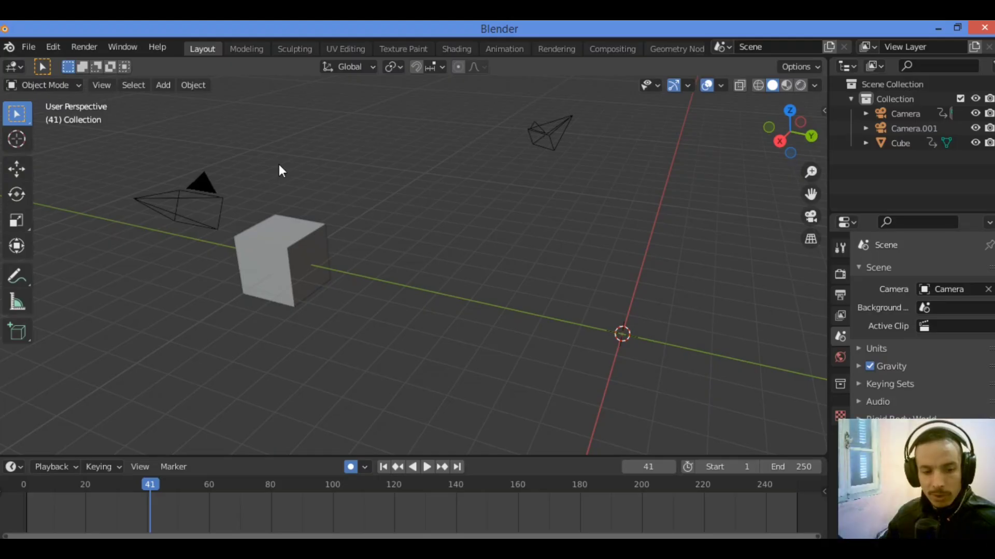
mouse_move(266, 209)
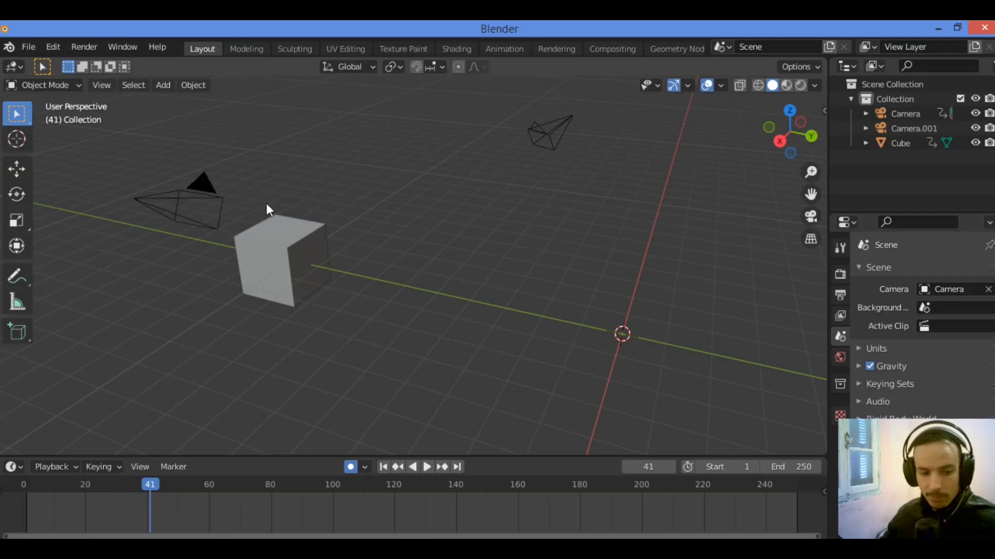
mouse_move(424, 239)
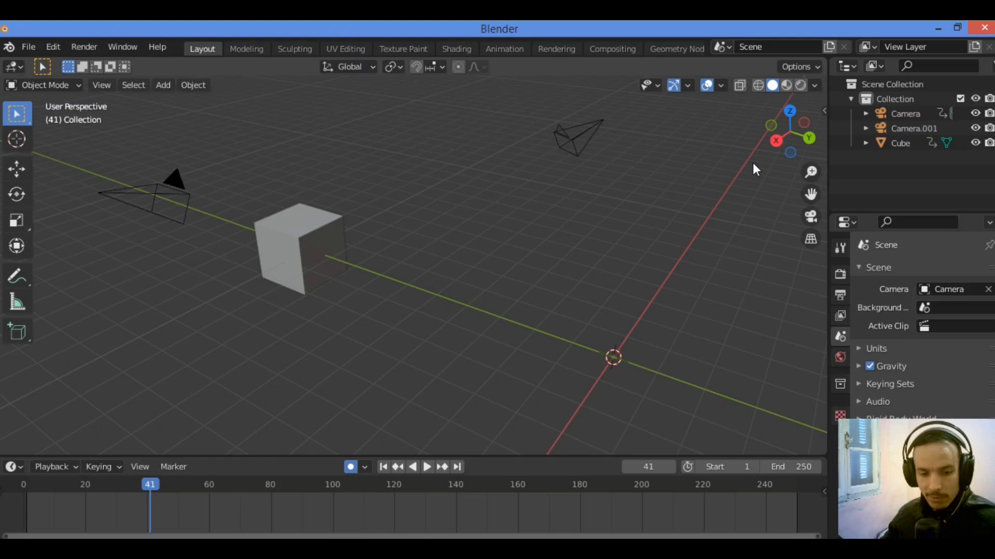
mouse_move(436, 254)
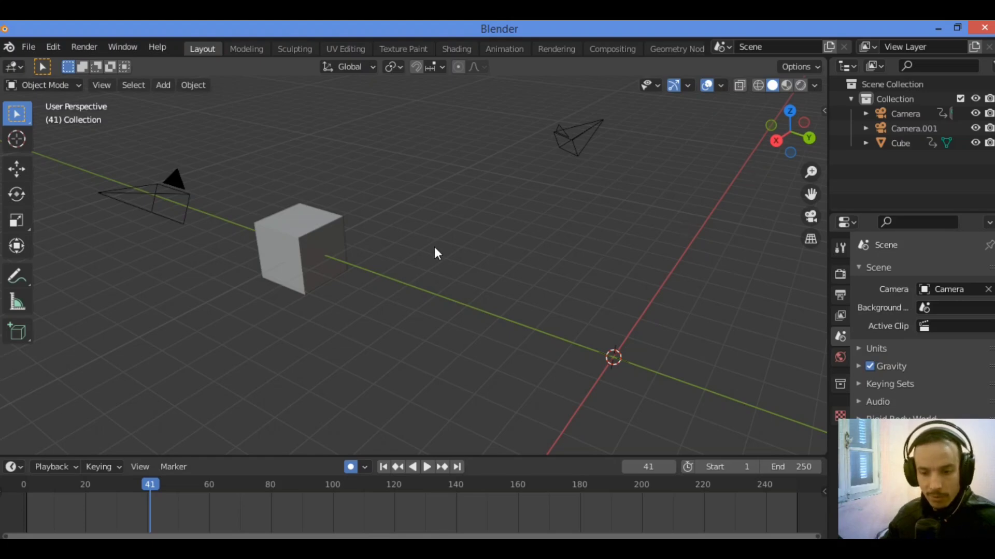
mouse_move(427, 248)
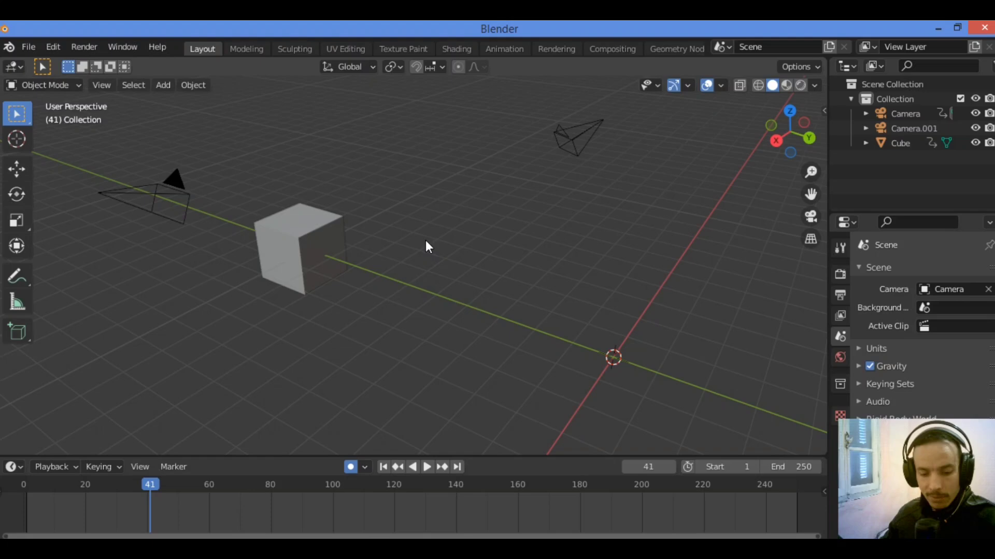
mouse_move(380, 257)
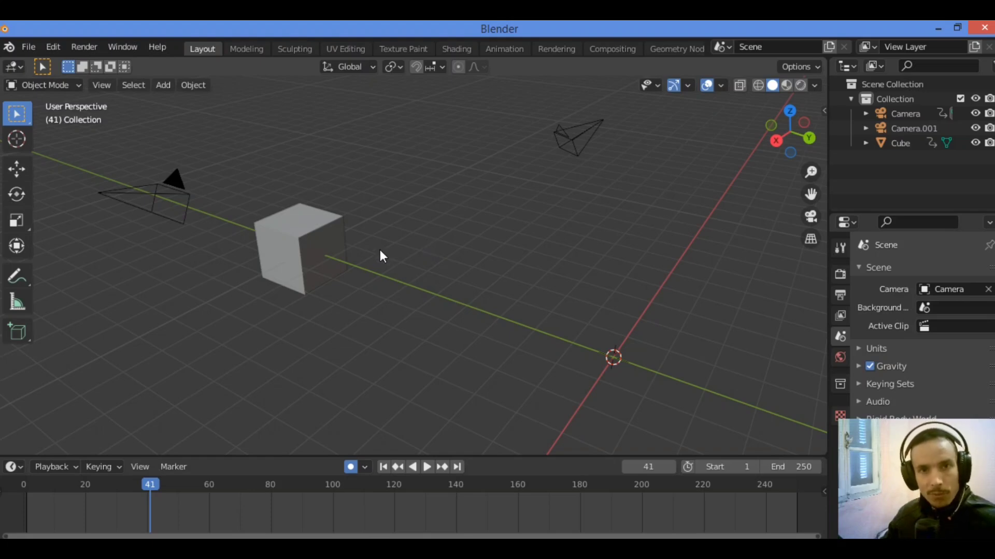
mouse_move(317, 327)
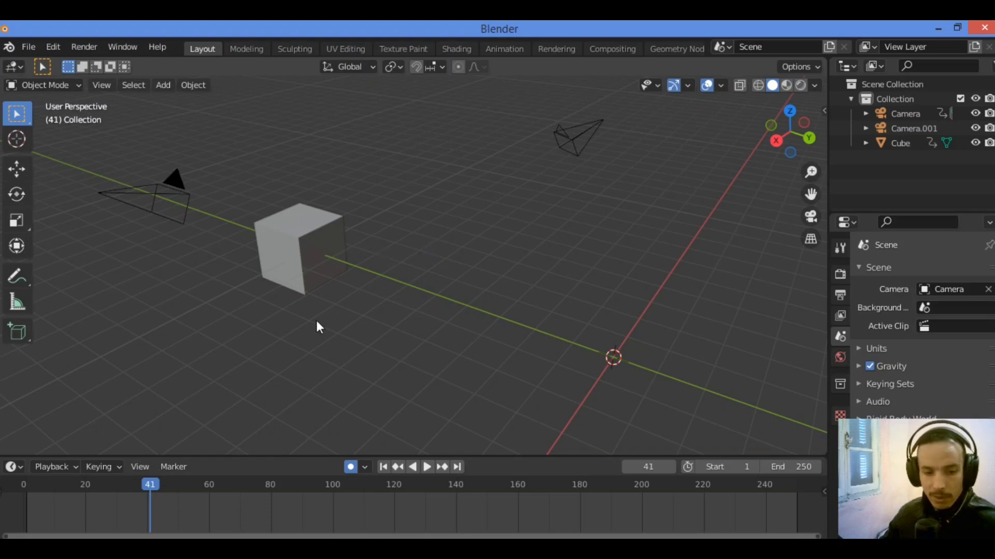
mouse_move(237, 236)
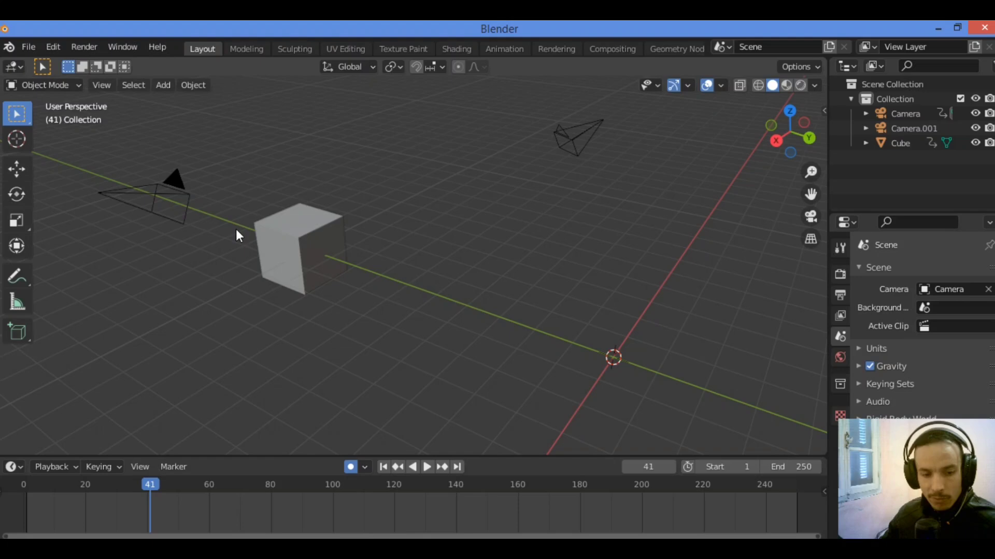
mouse_move(254, 193)
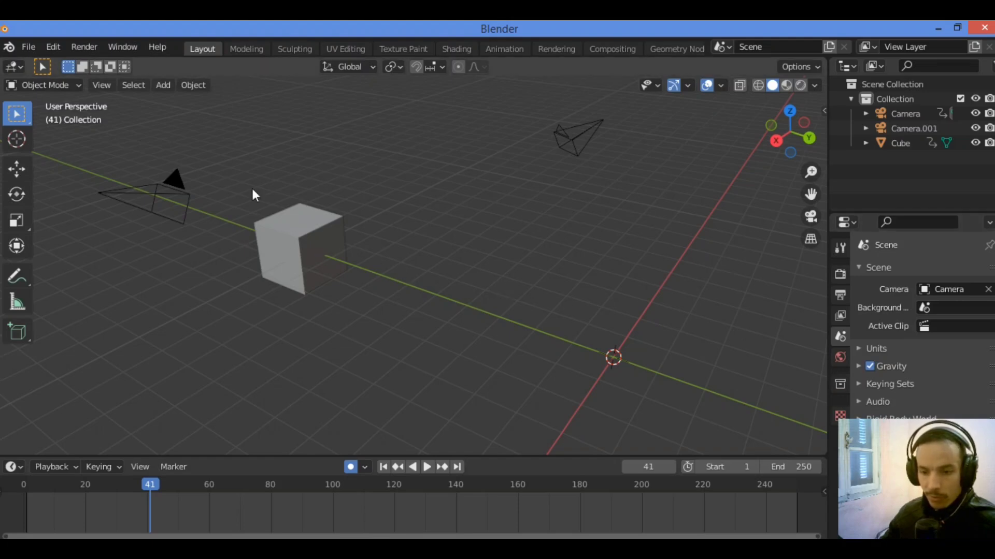
Step: Select the left camera, then the cube, then the left camera 'Camera' again
left_click(153, 197)
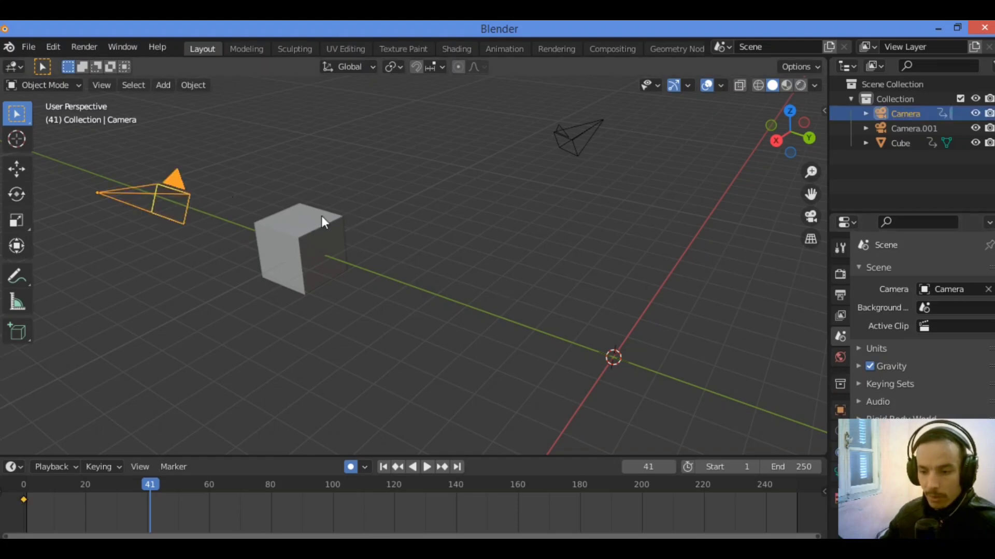
left_click(300, 247)
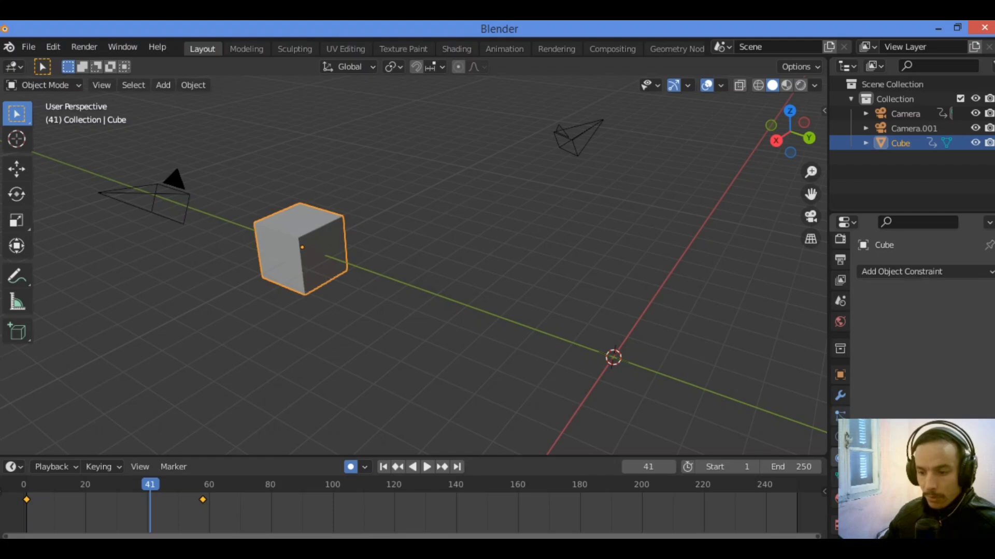
left_click(906, 113)
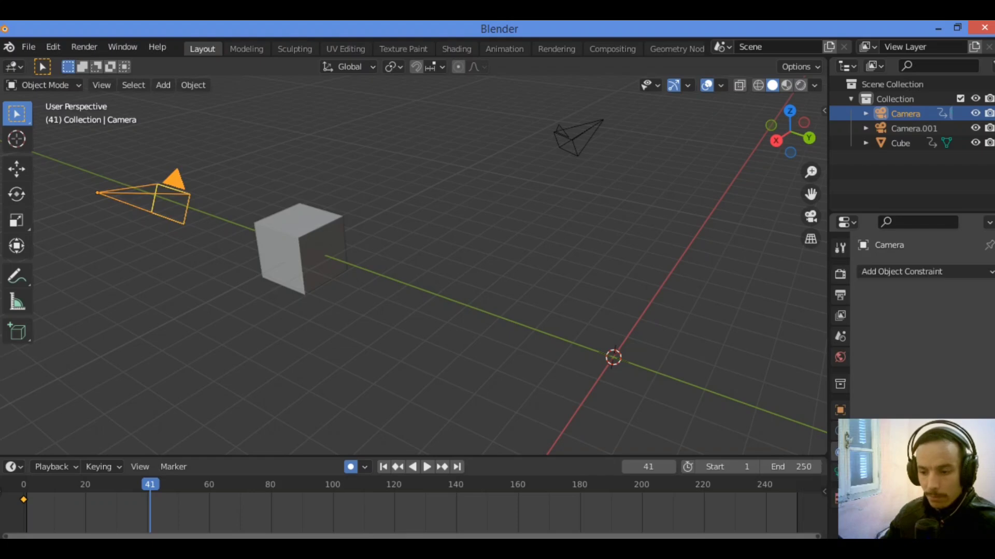
mouse_move(843, 398)
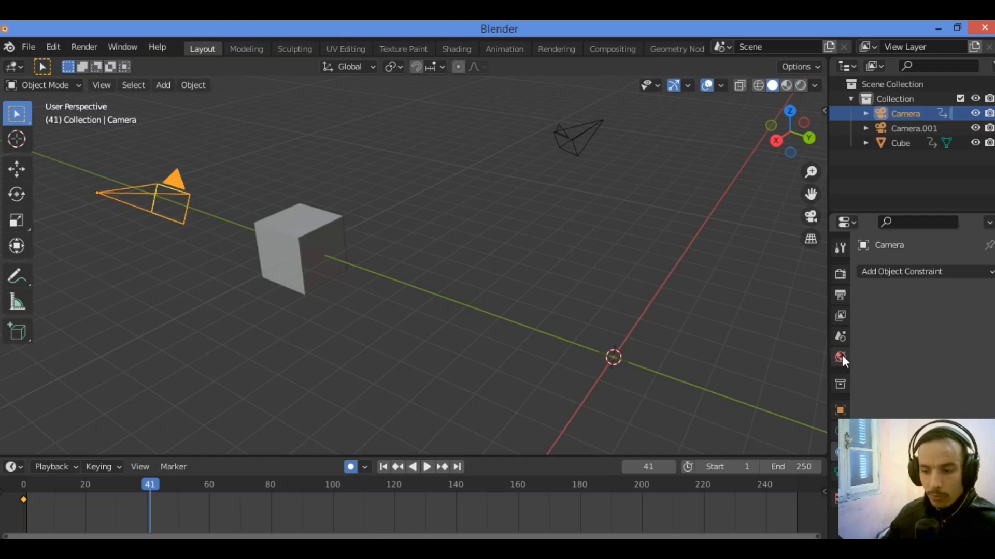
Step: Show Scene Properties and collapse then re-expand the Scene settings section
left_click(839, 336)
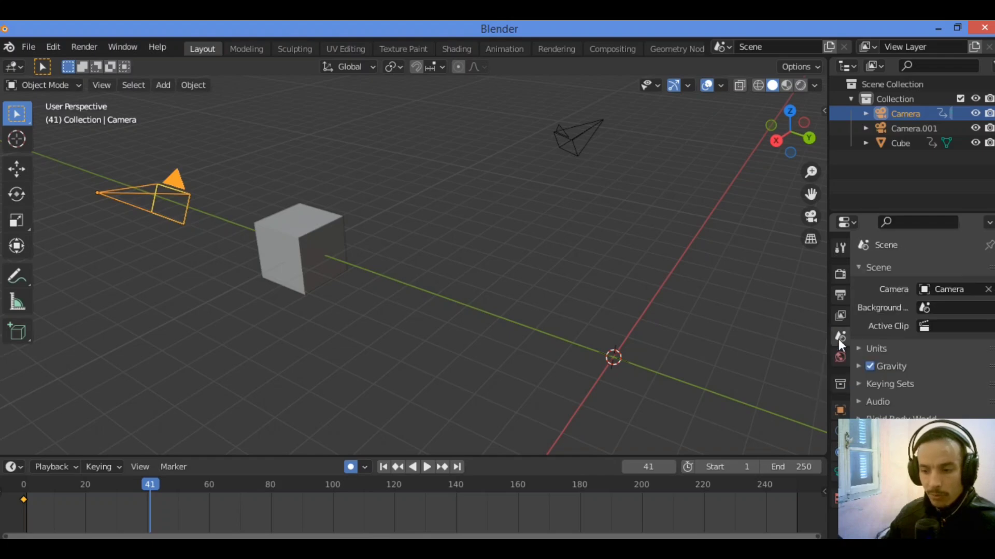
mouse_move(920, 288)
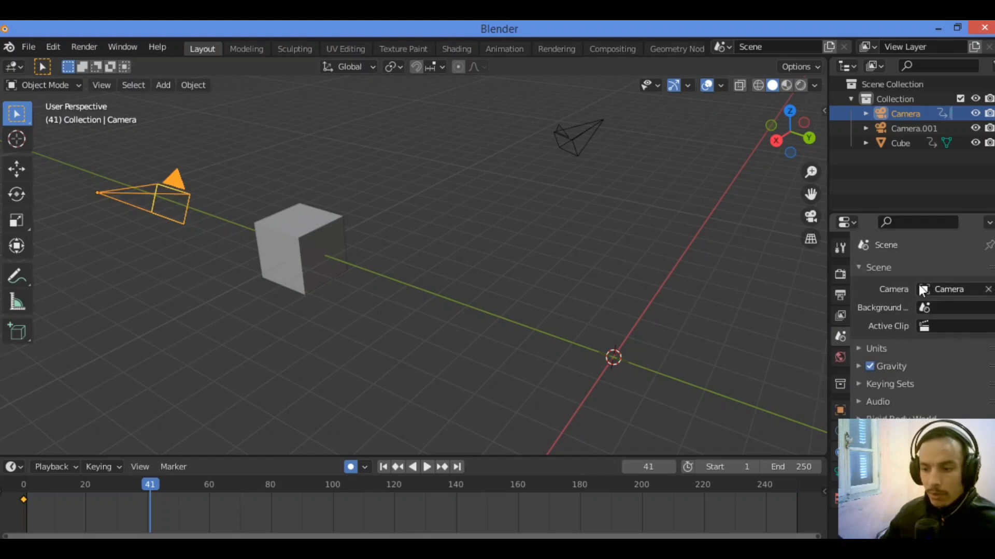
mouse_move(875, 285)
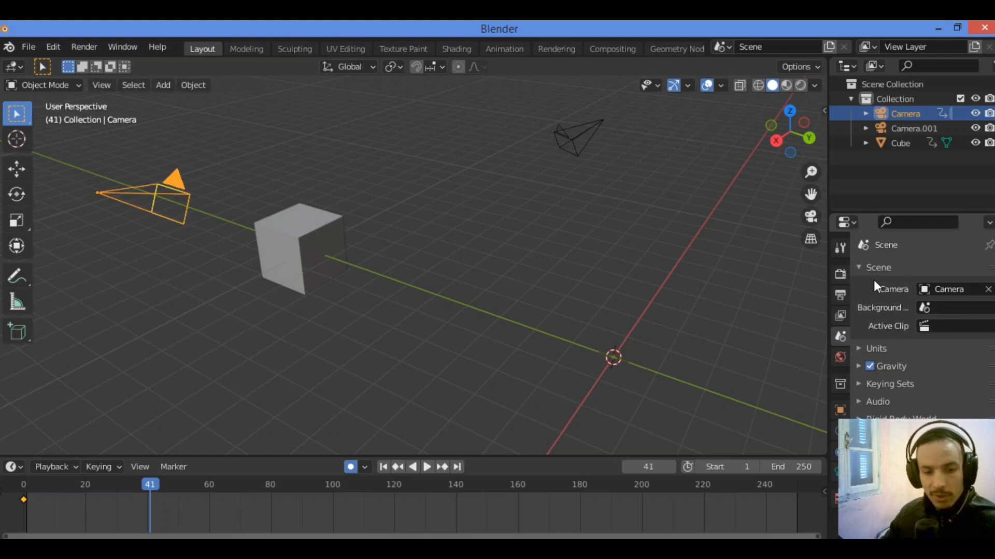
left_click(860, 267)
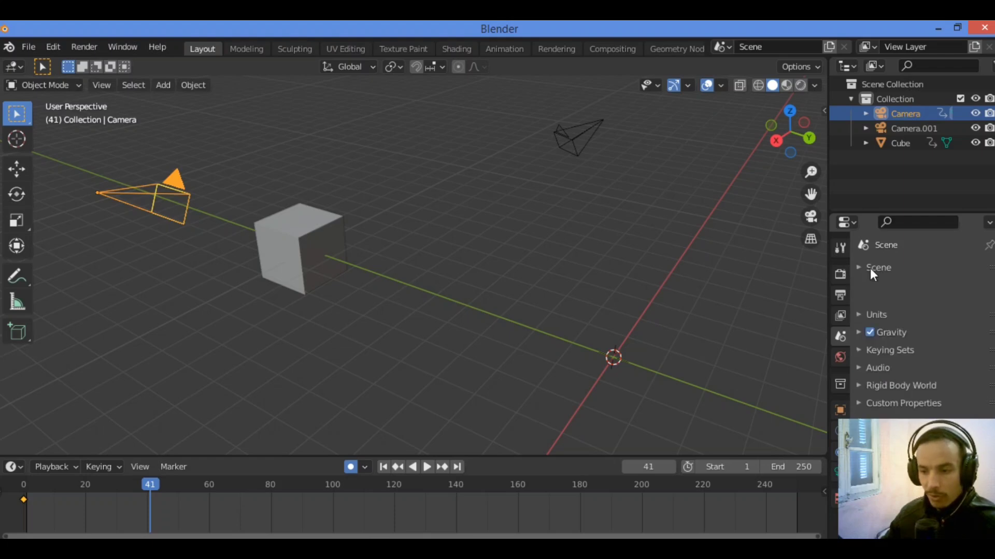
left_click(879, 267)
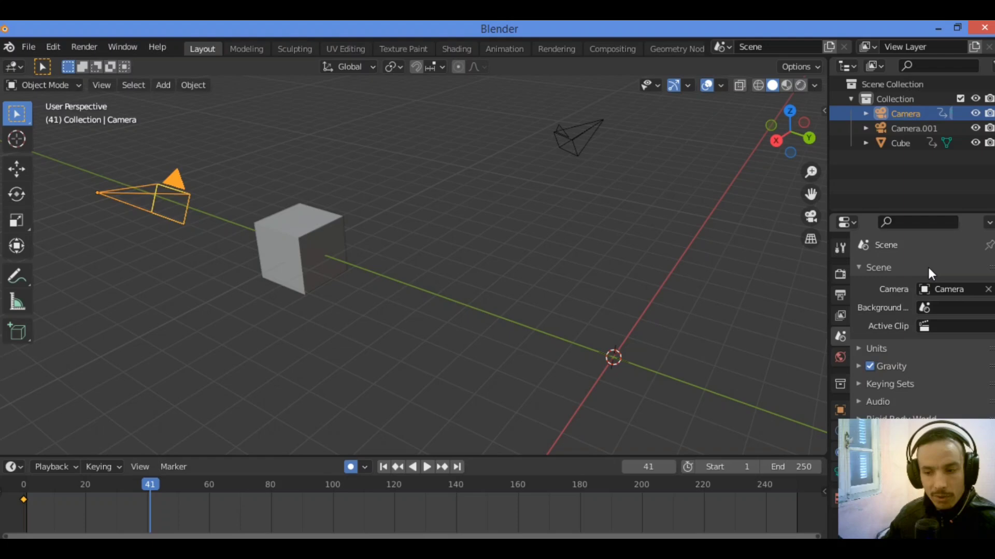
mouse_move(891, 305)
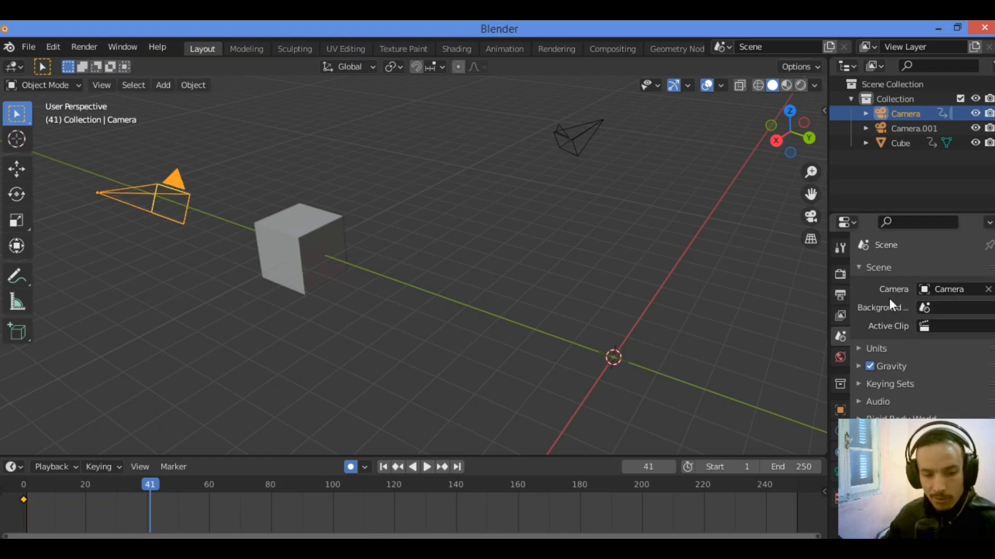
Step: Choose Camera in the scene Camera field, then select Camera and Camera.001 in the Outliner
left_click(945, 289)
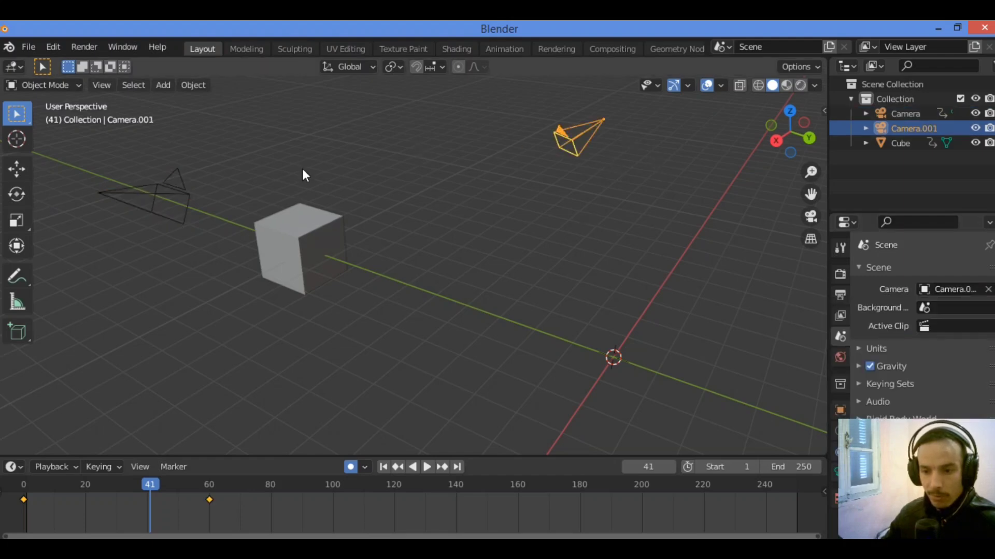
left_click(906, 113)
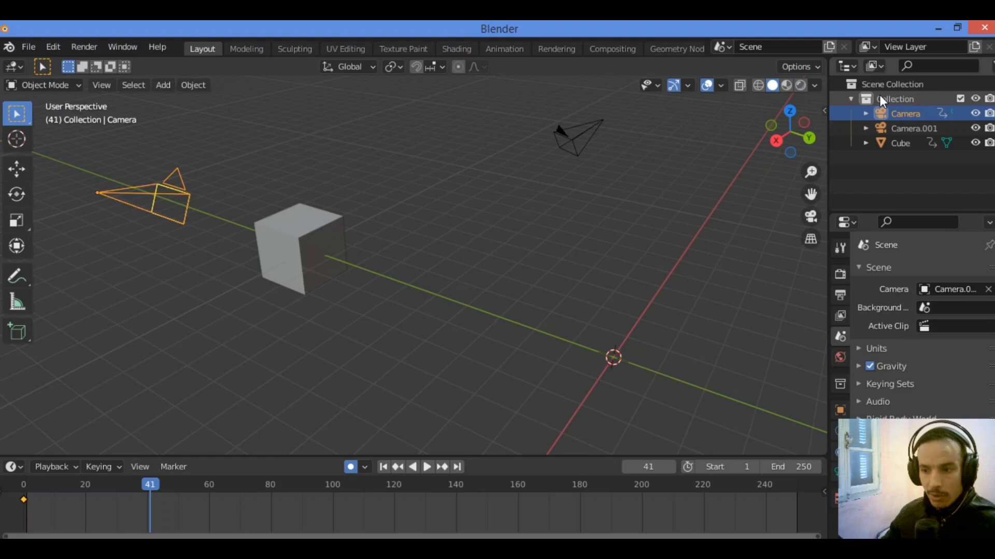
mouse_move(879, 338)
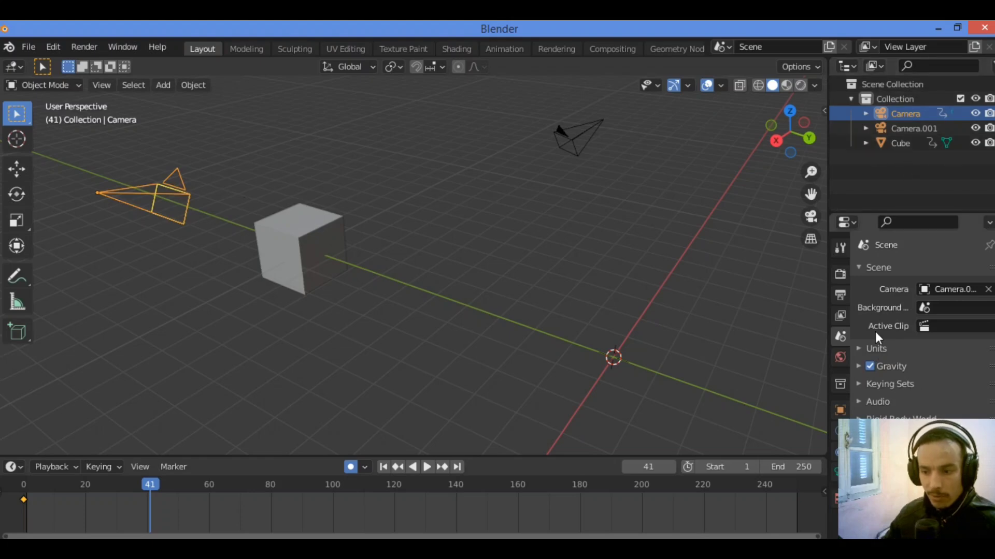
mouse_move(801, 351)
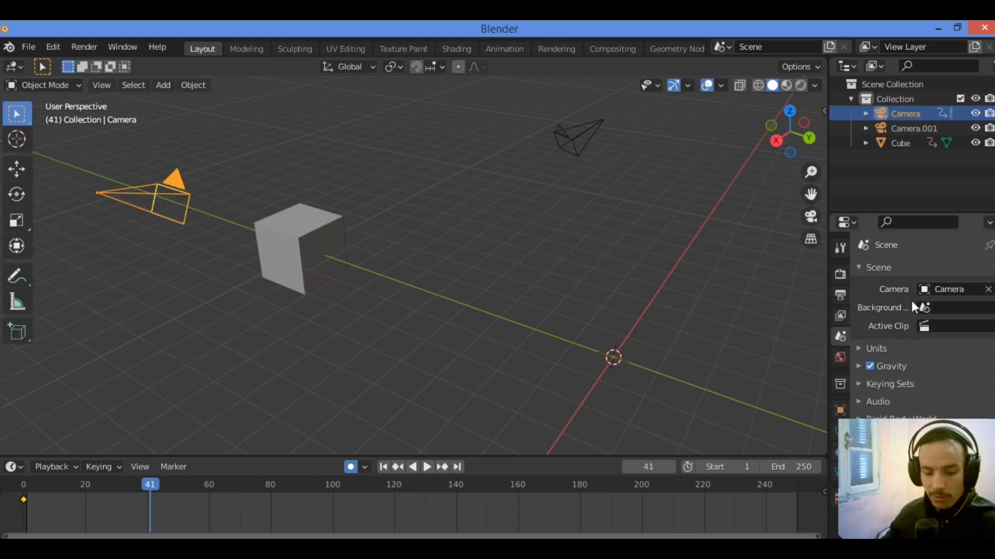
left_click(913, 128)
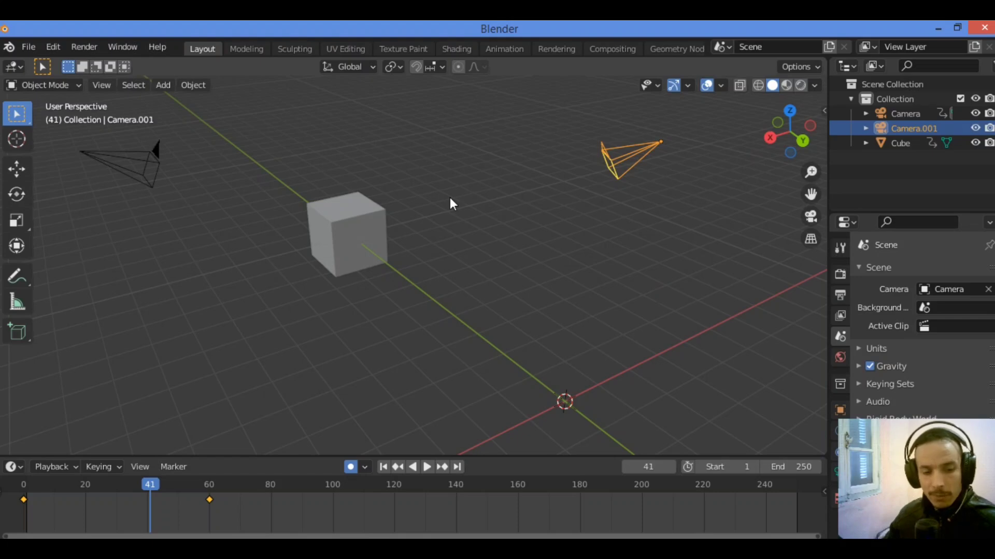
mouse_move(539, 228)
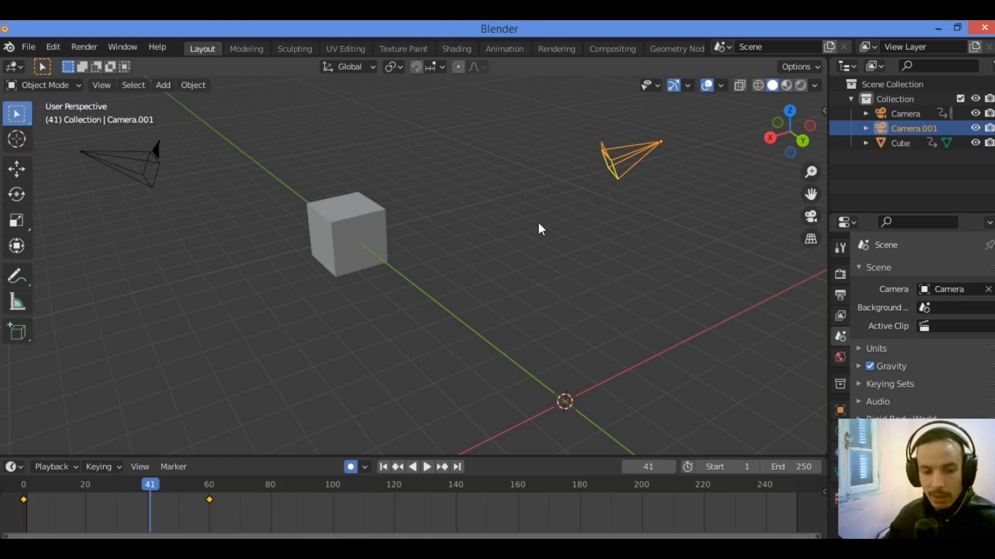
mouse_move(554, 228)
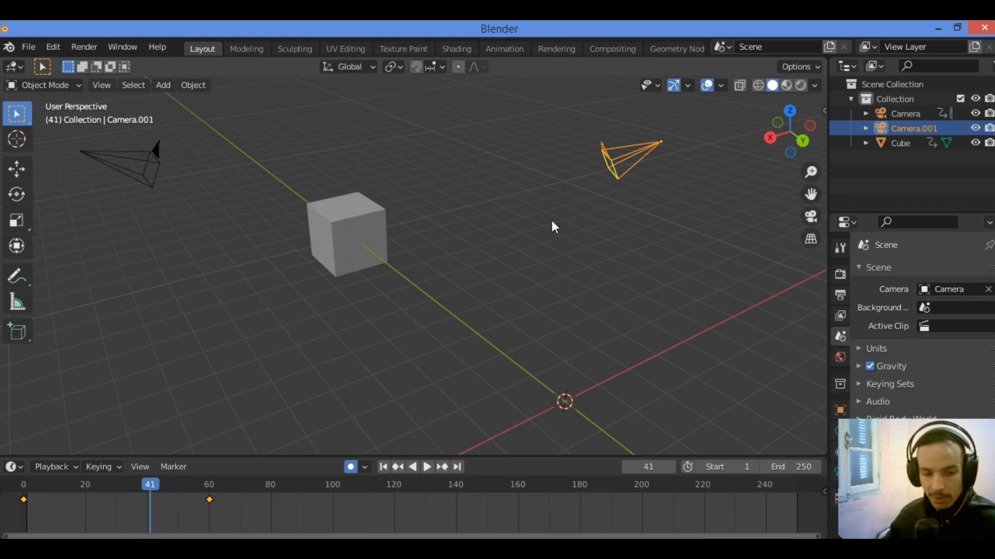
mouse_move(661, 245)
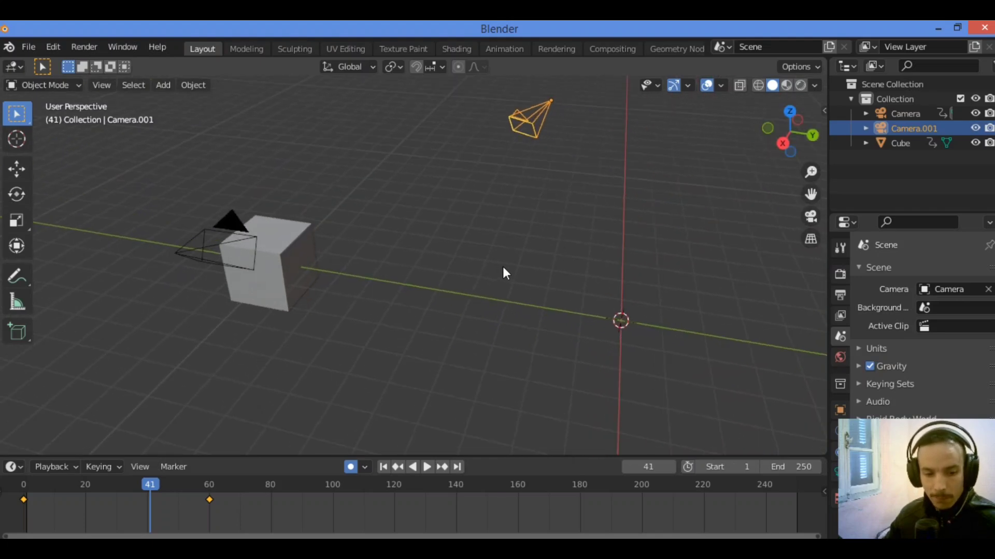
mouse_move(441, 292)
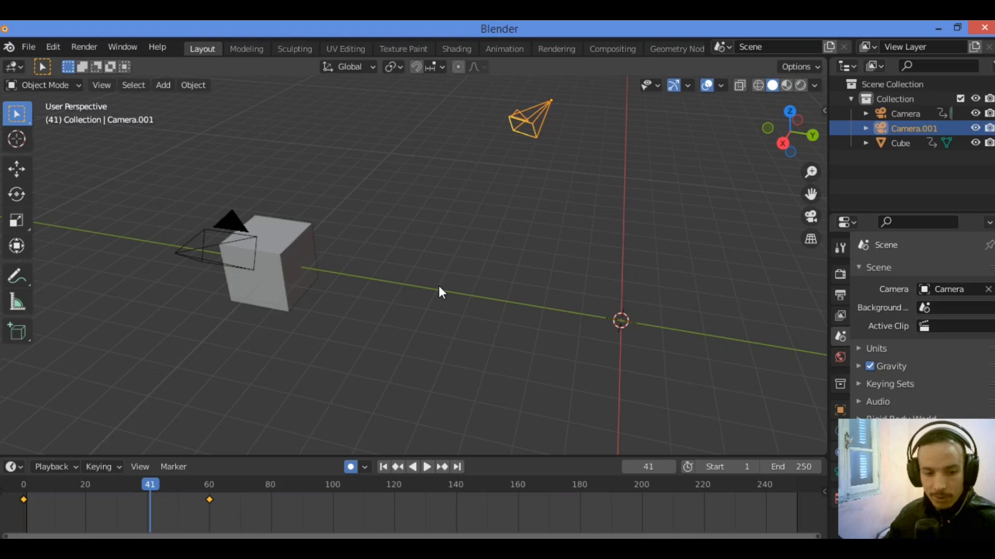
mouse_move(393, 283)
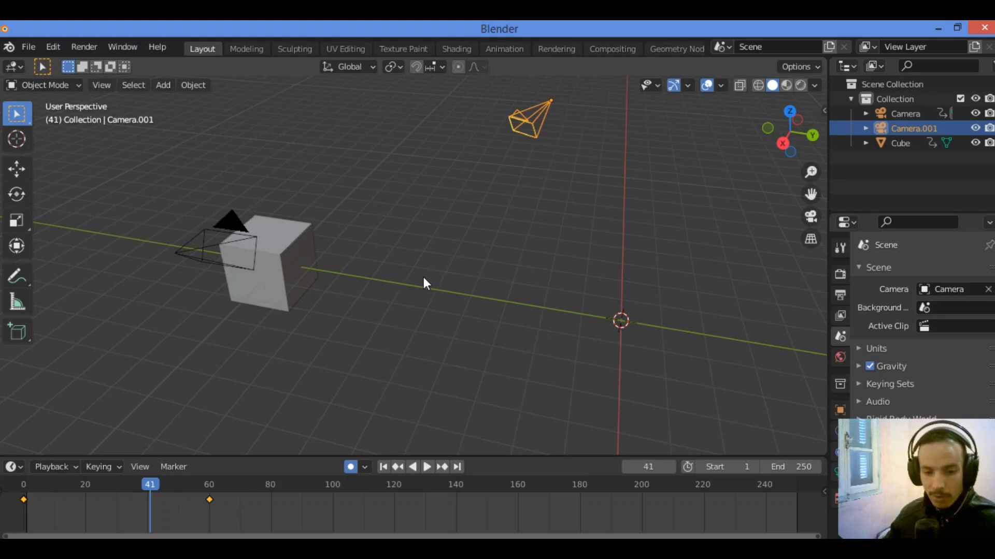
mouse_move(365, 294)
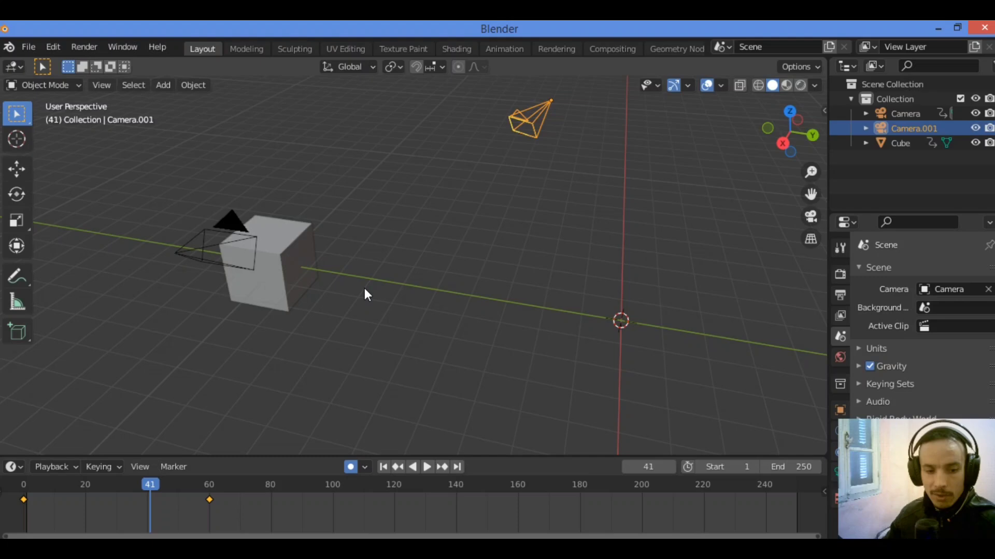
mouse_move(246, 289)
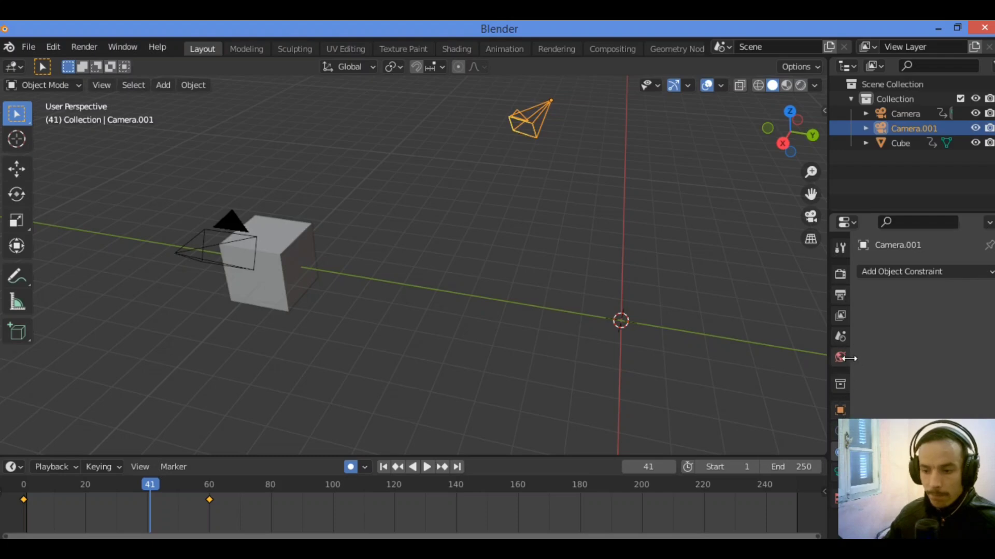
Step: Select 'Camera' in the Outliner, then the camera beside the cube
left_click(905, 113)
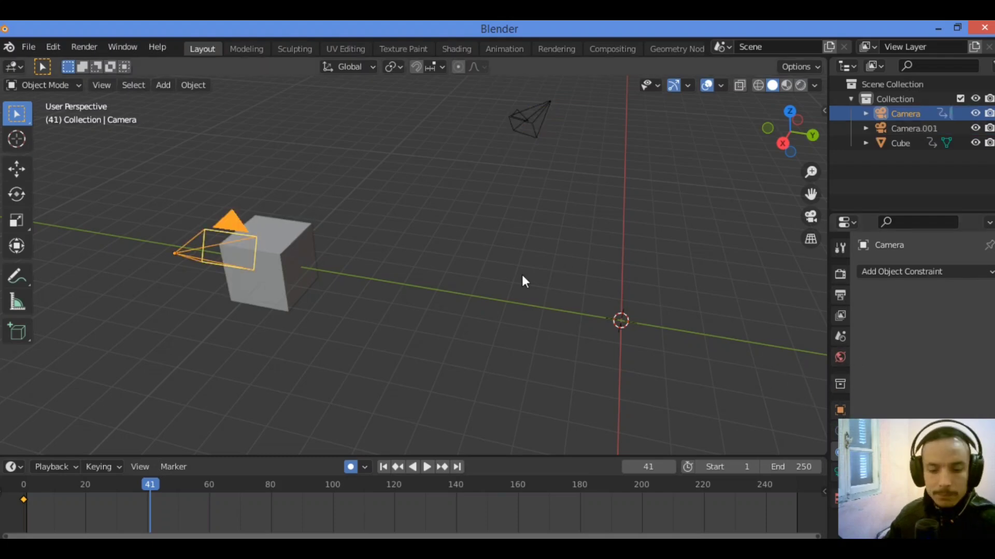
mouse_move(434, 207)
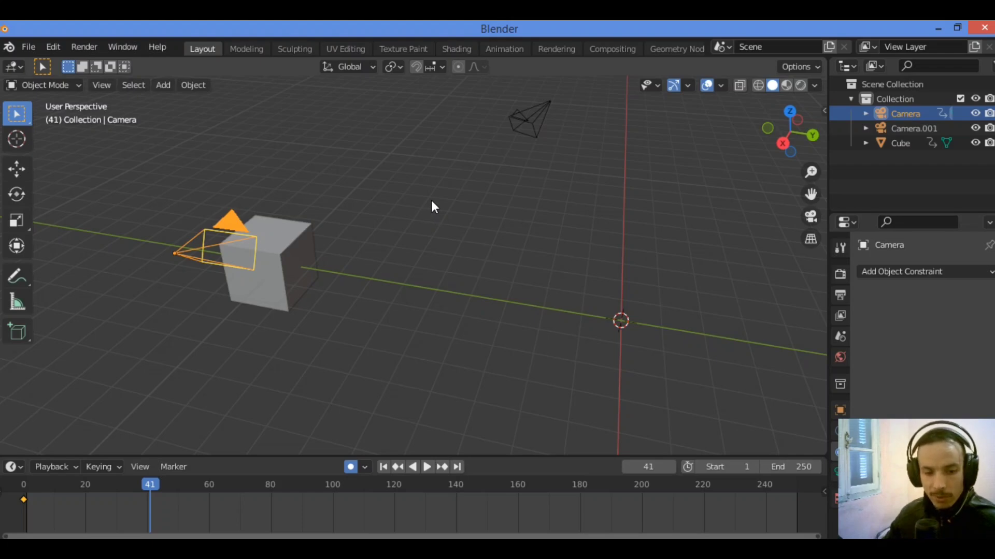
mouse_move(316, 227)
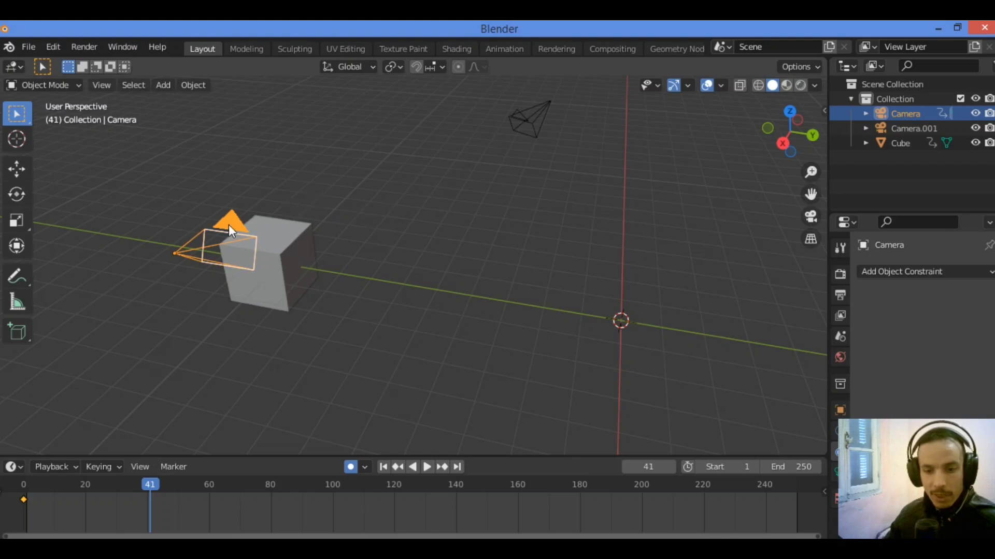
left_click(900, 143)
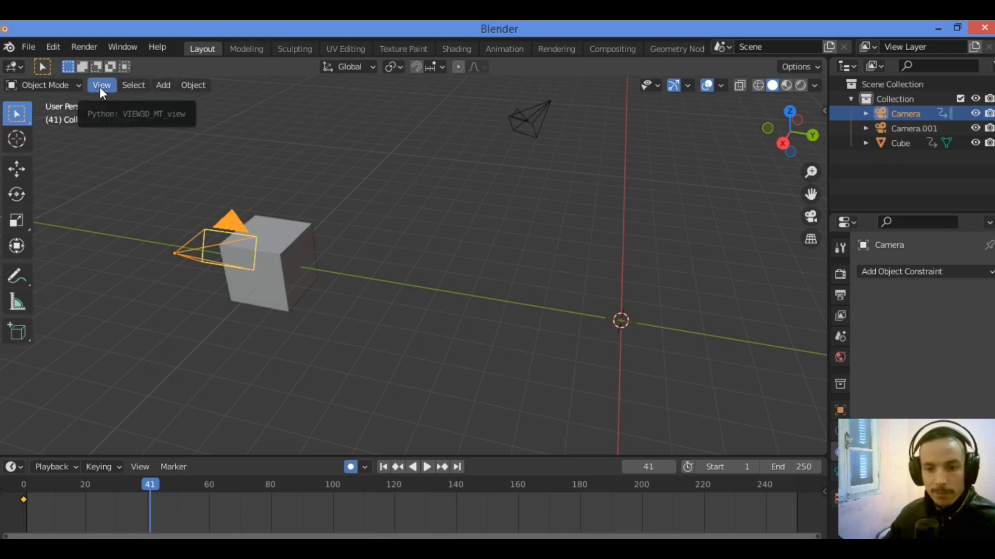
Step: Use View > Cameras > Set Active Object as Camera to make 'Camera' the scene camera
left_click(101, 84)
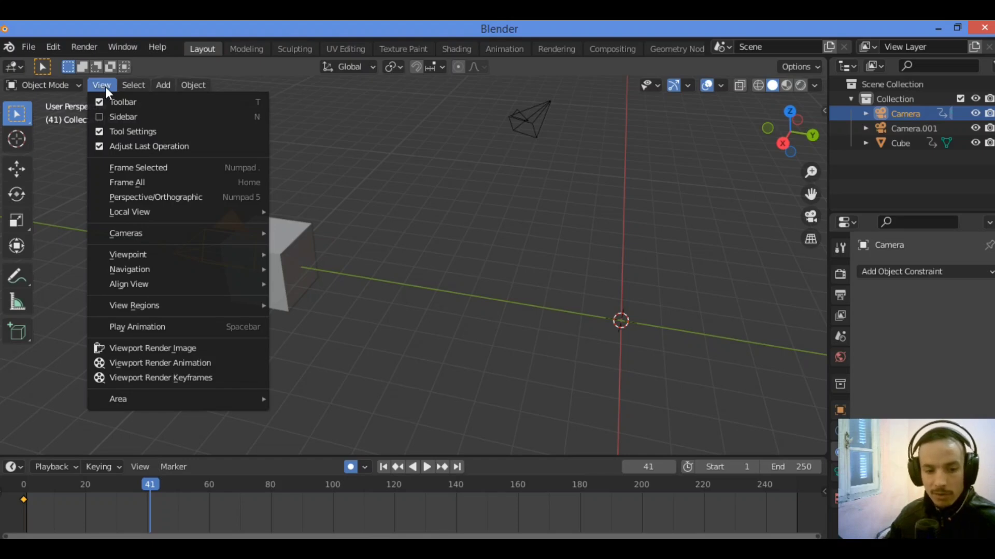
mouse_move(130, 212)
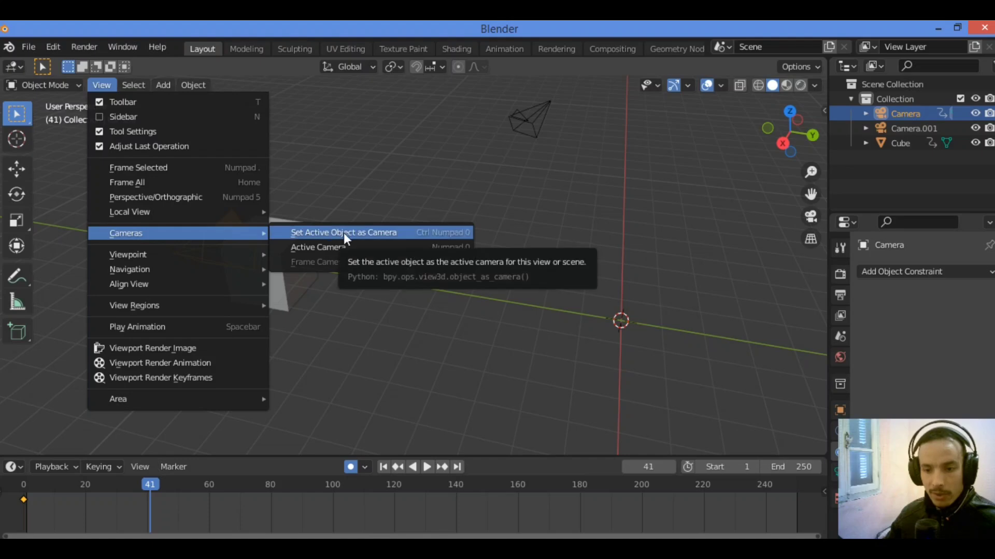
left_click(343, 232)
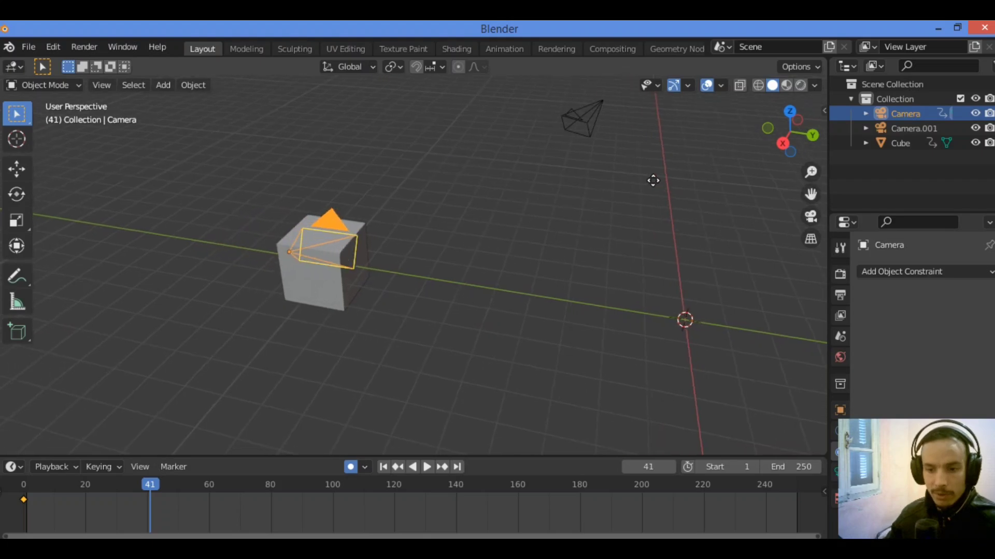
mouse_move(520, 197)
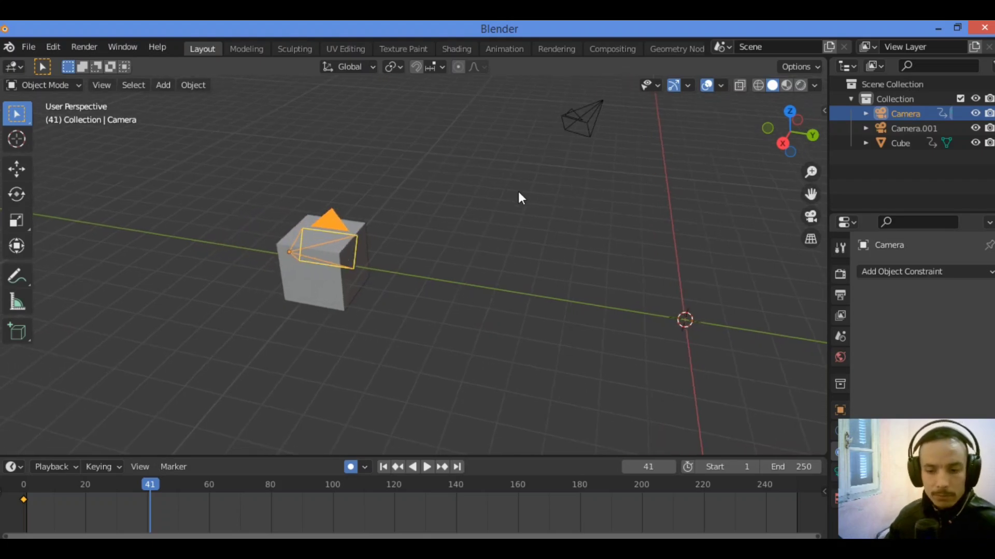
mouse_move(433, 189)
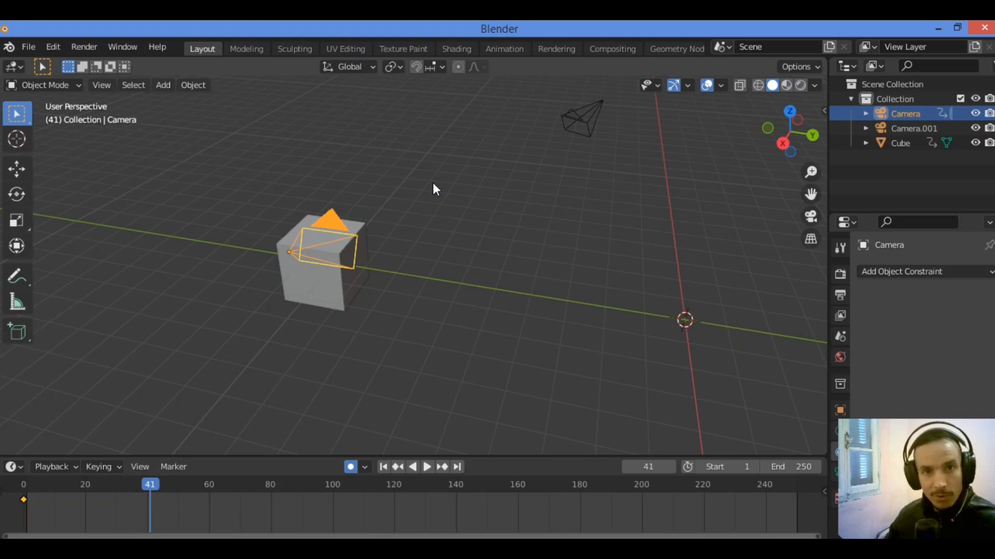
mouse_move(442, 192)
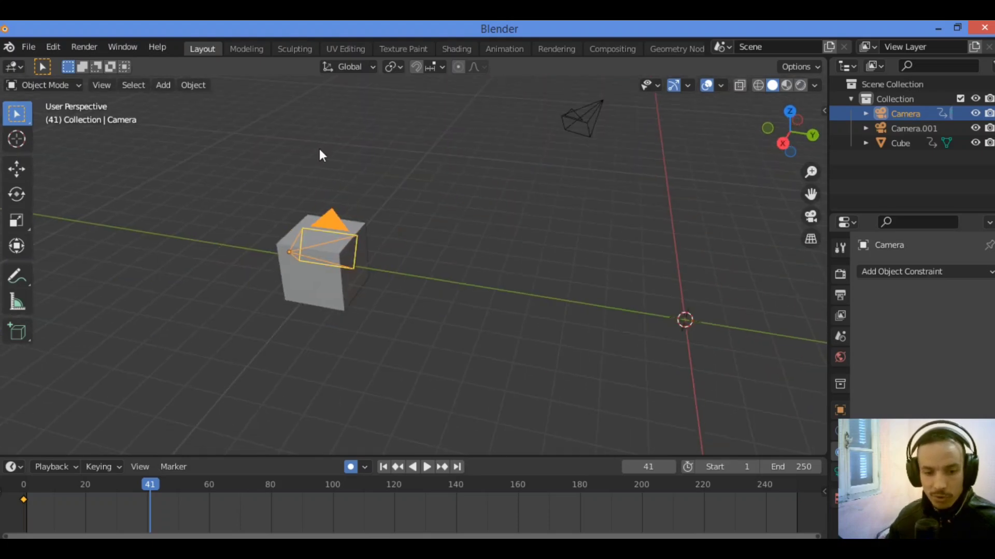
mouse_move(349, 234)
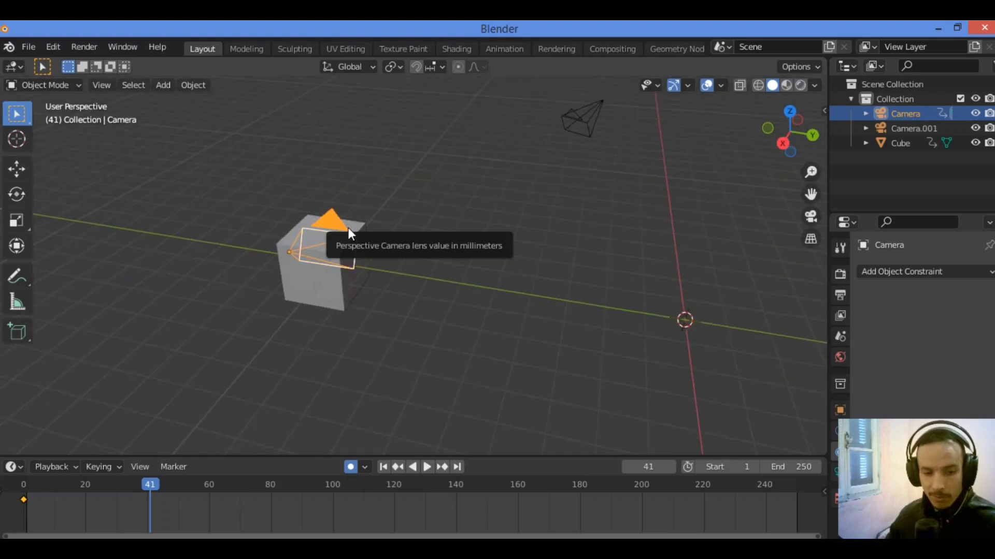